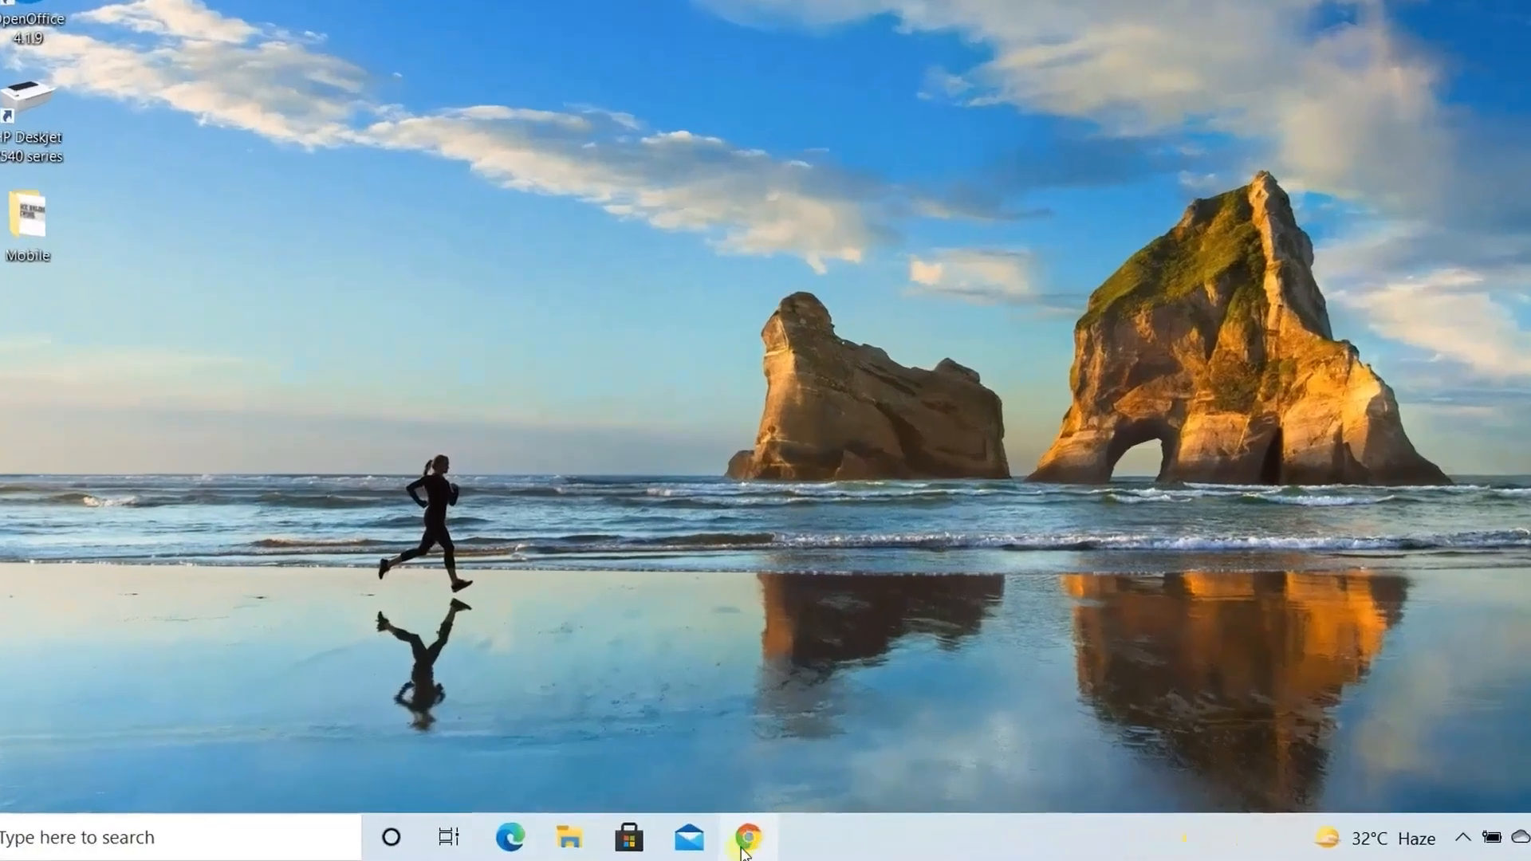
Search Google for 'windows 11 download' in Chrome.
left_click(746, 833)
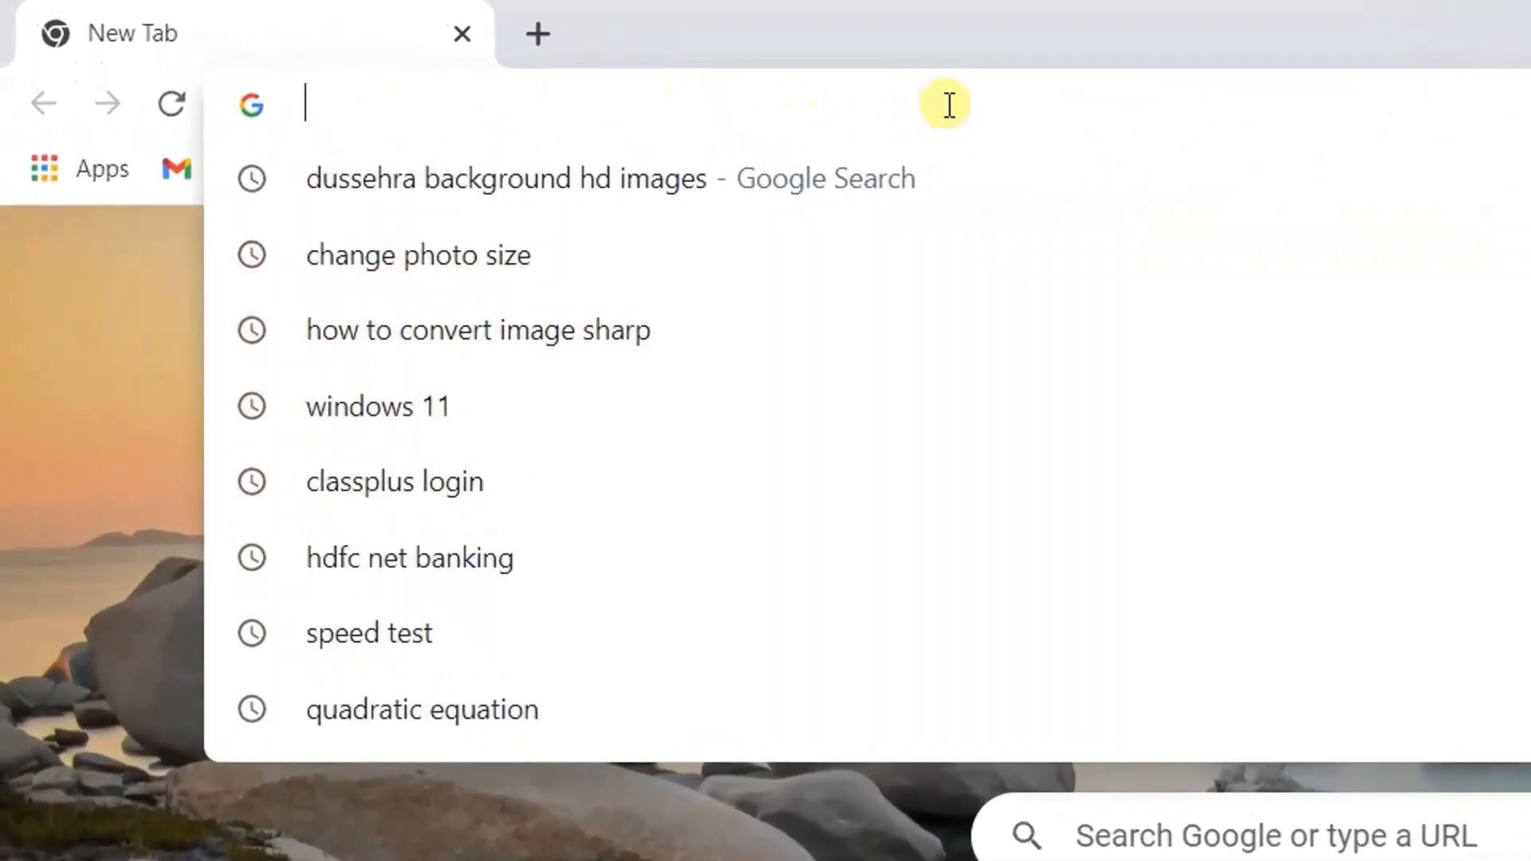
type("windows 11 download")
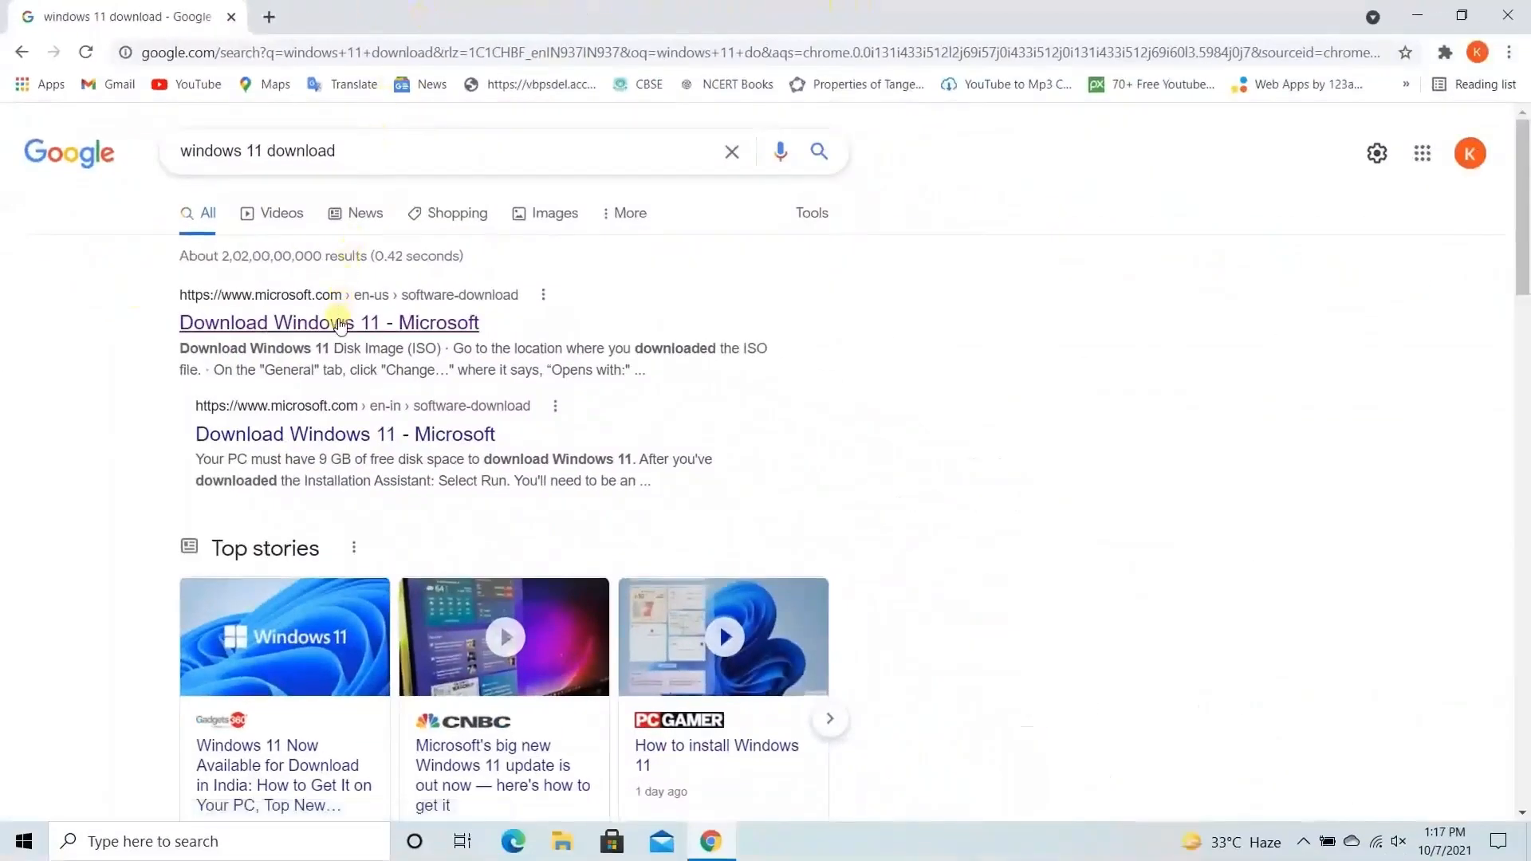
Open Microsoft's Download Windows 11 page, review the Installation Assistant's Before you begin details, then bring up Start.
left_click(345, 322)
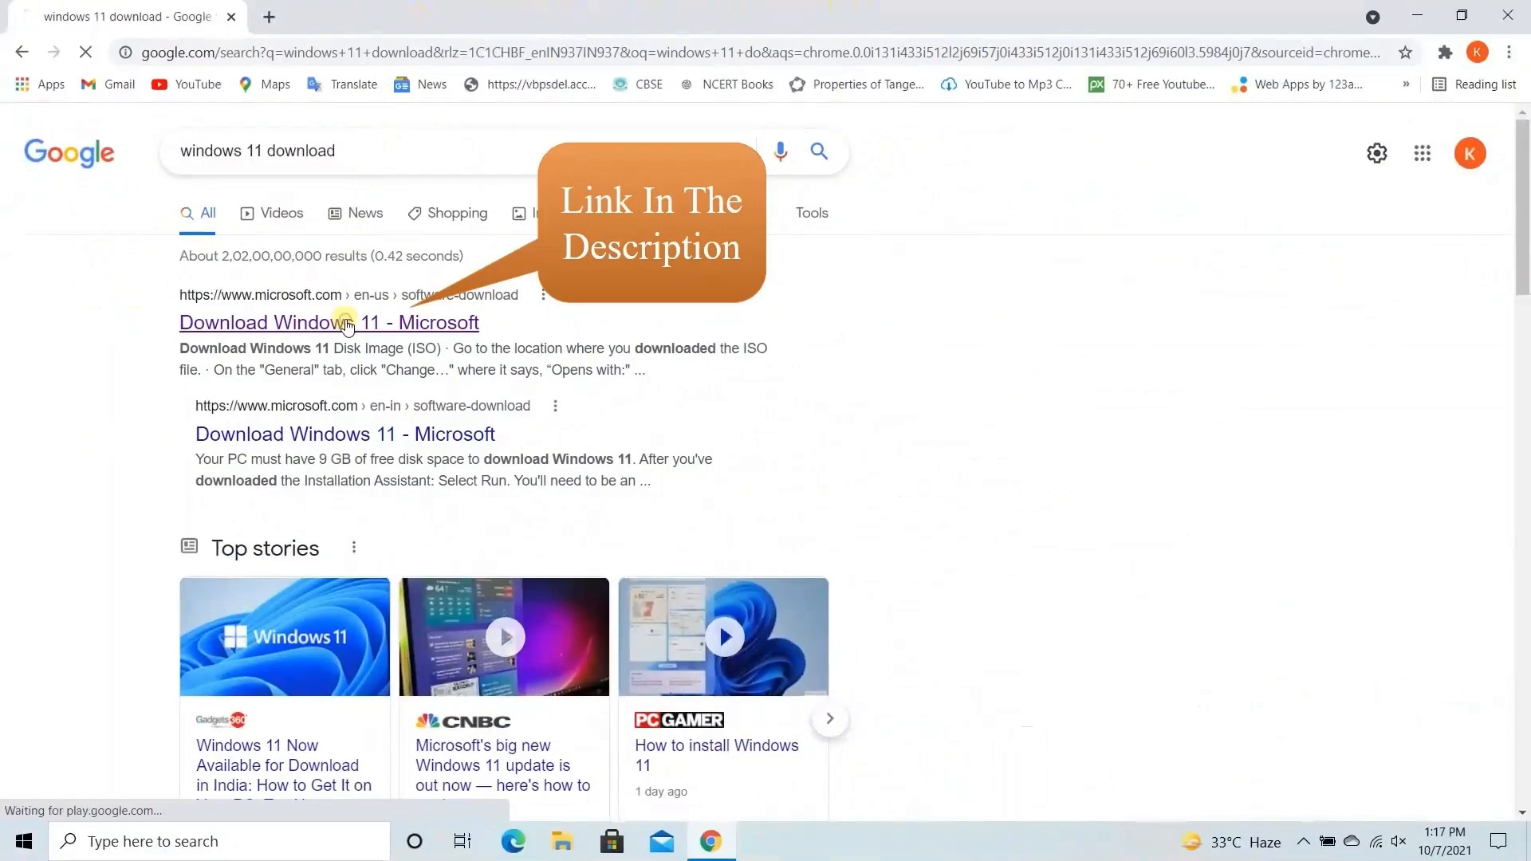
left_click(345, 322)
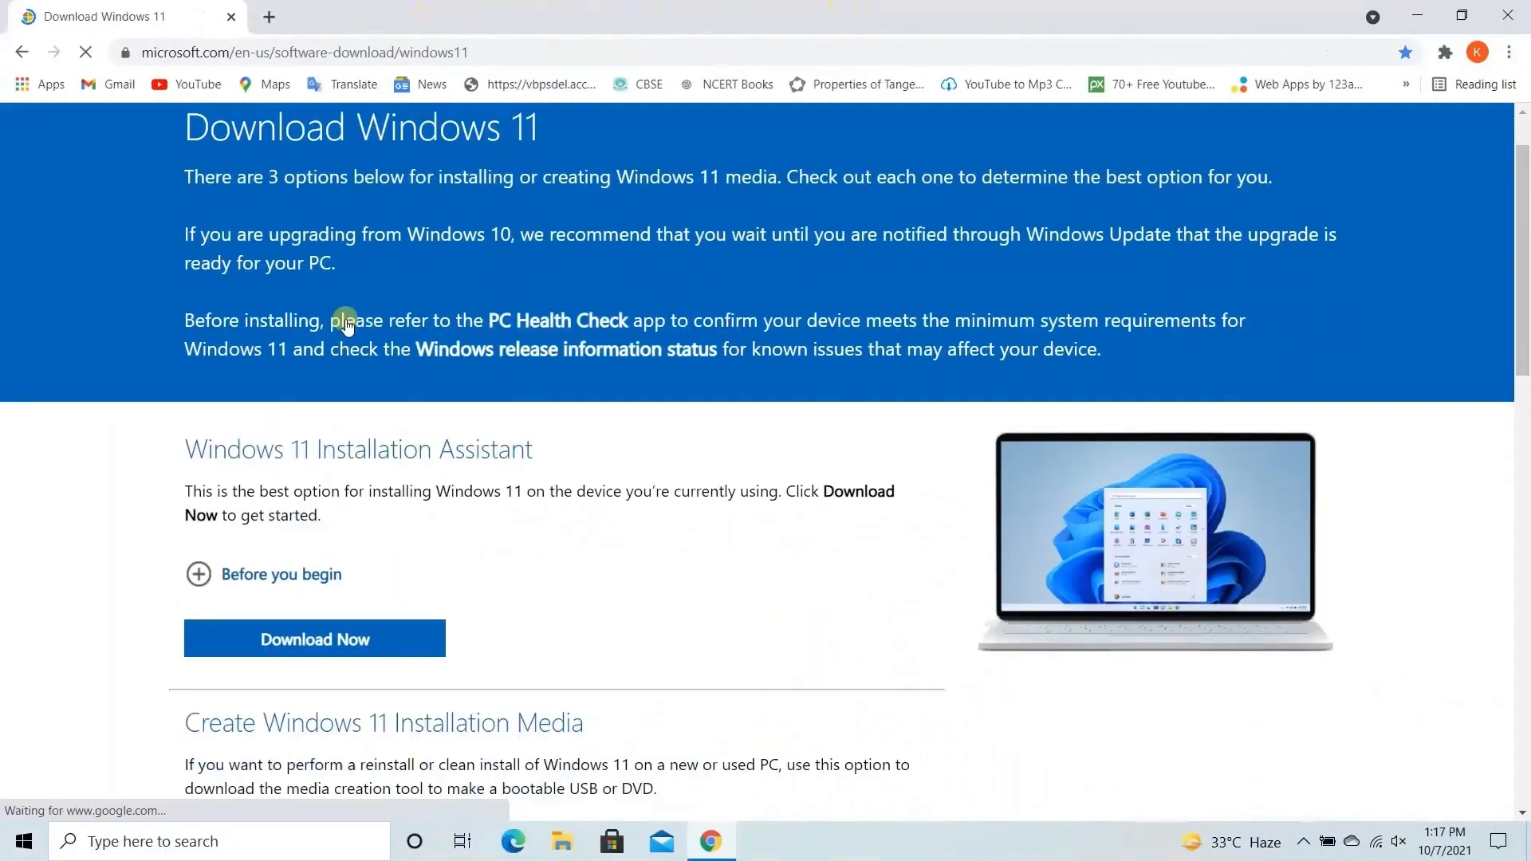
scroll("down", 3)
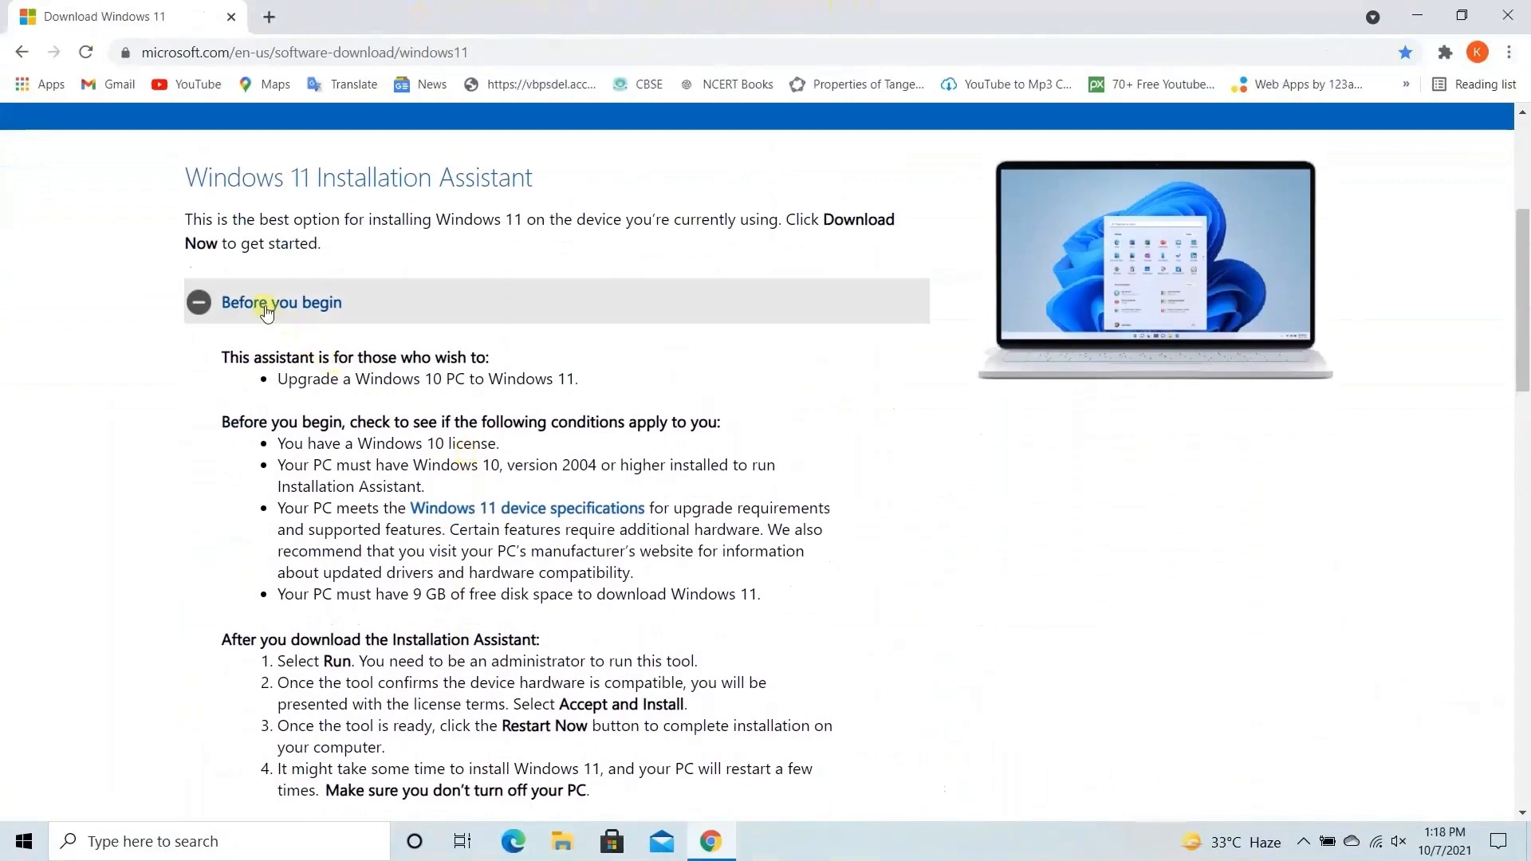
left_click(198, 303)
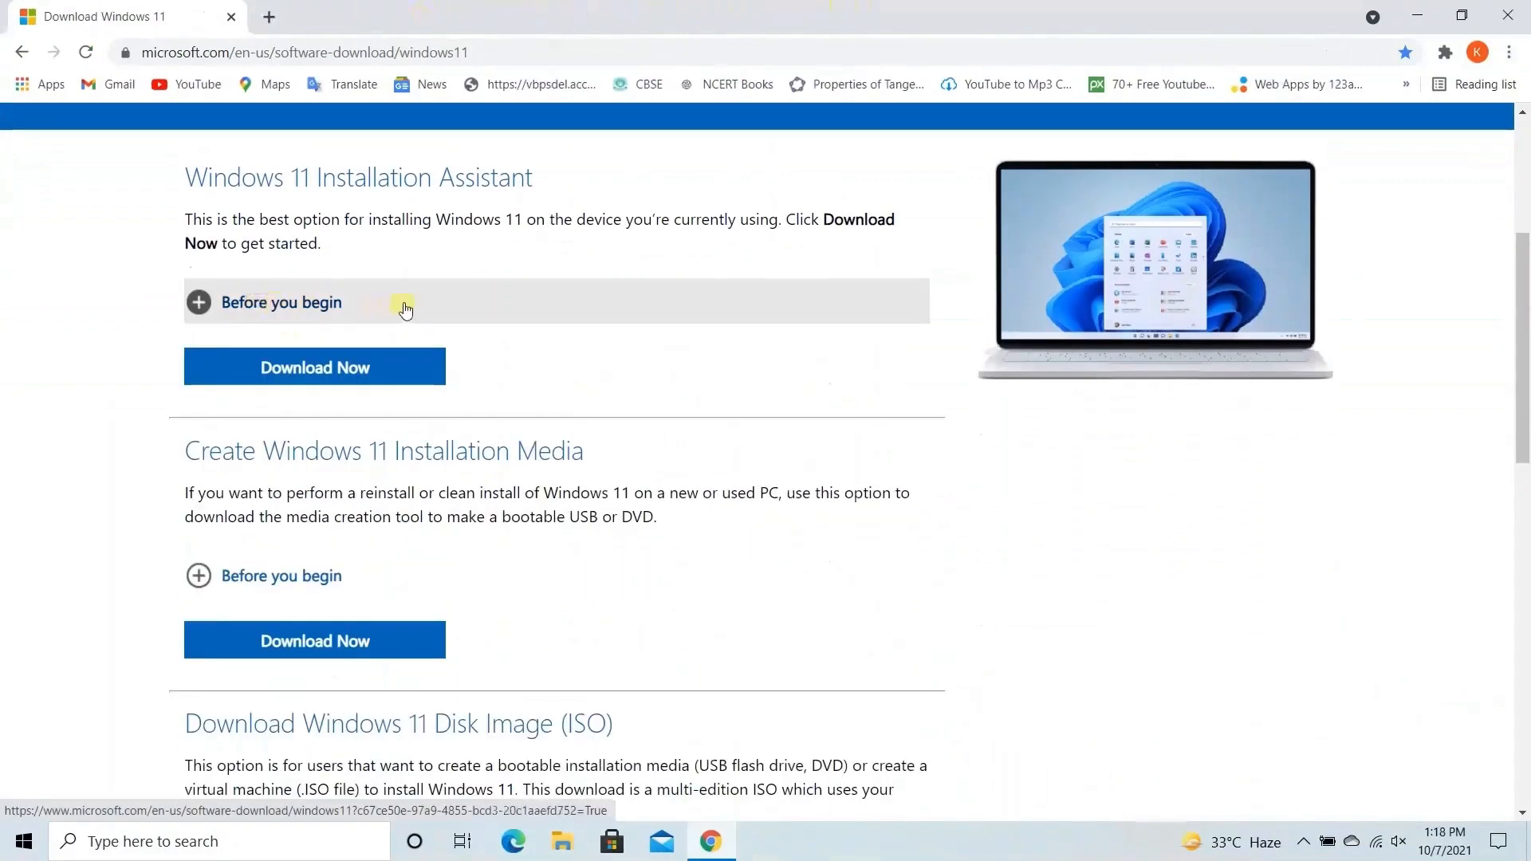
left_click(26, 840)
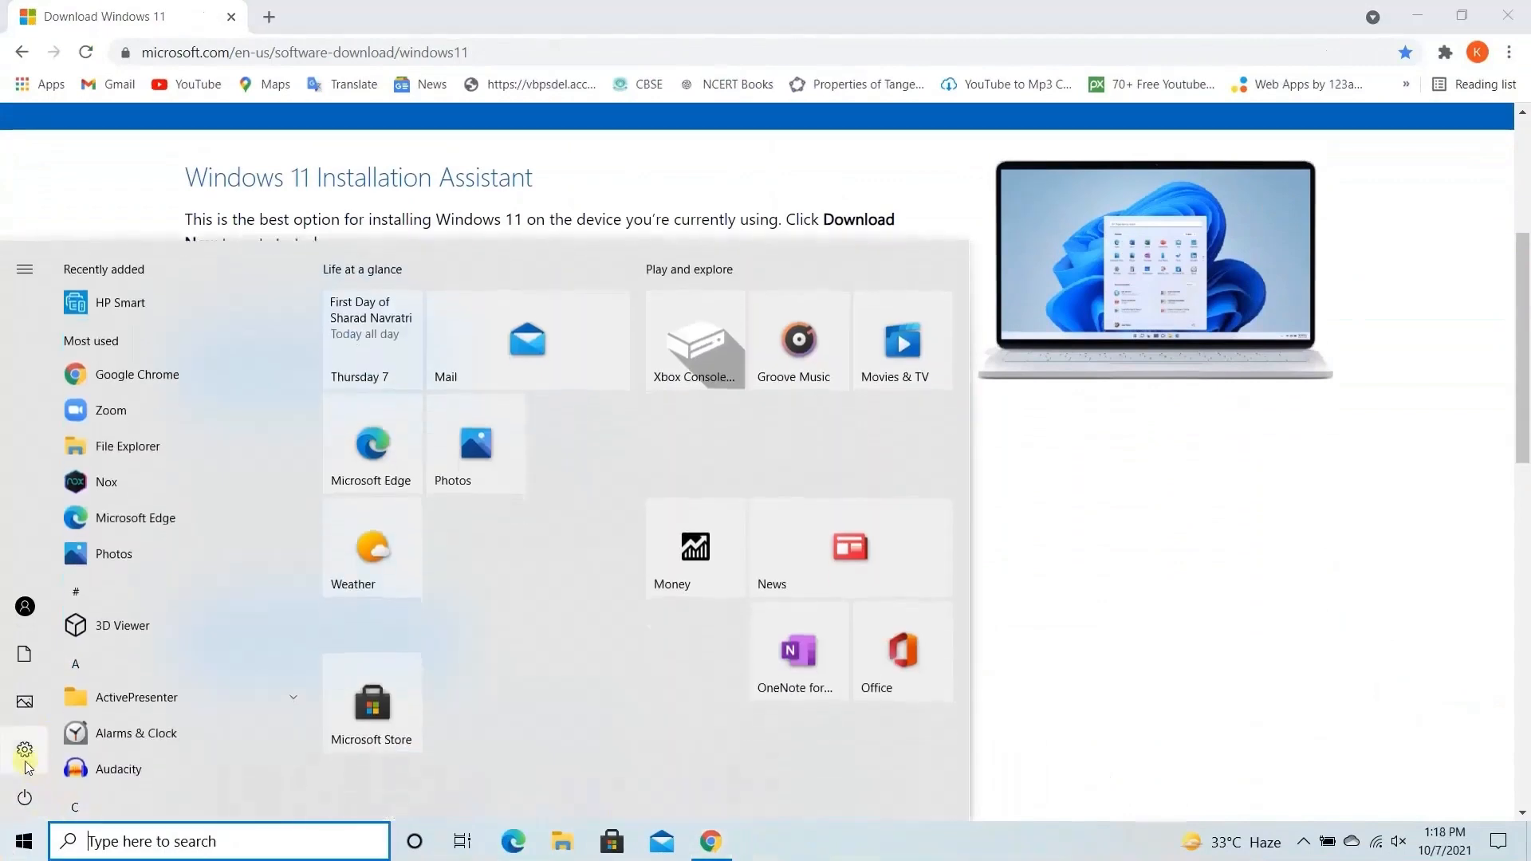
Check for updates in Windows Update to confirm the PC is up to date and can run Windows 11.
left_click(23, 750)
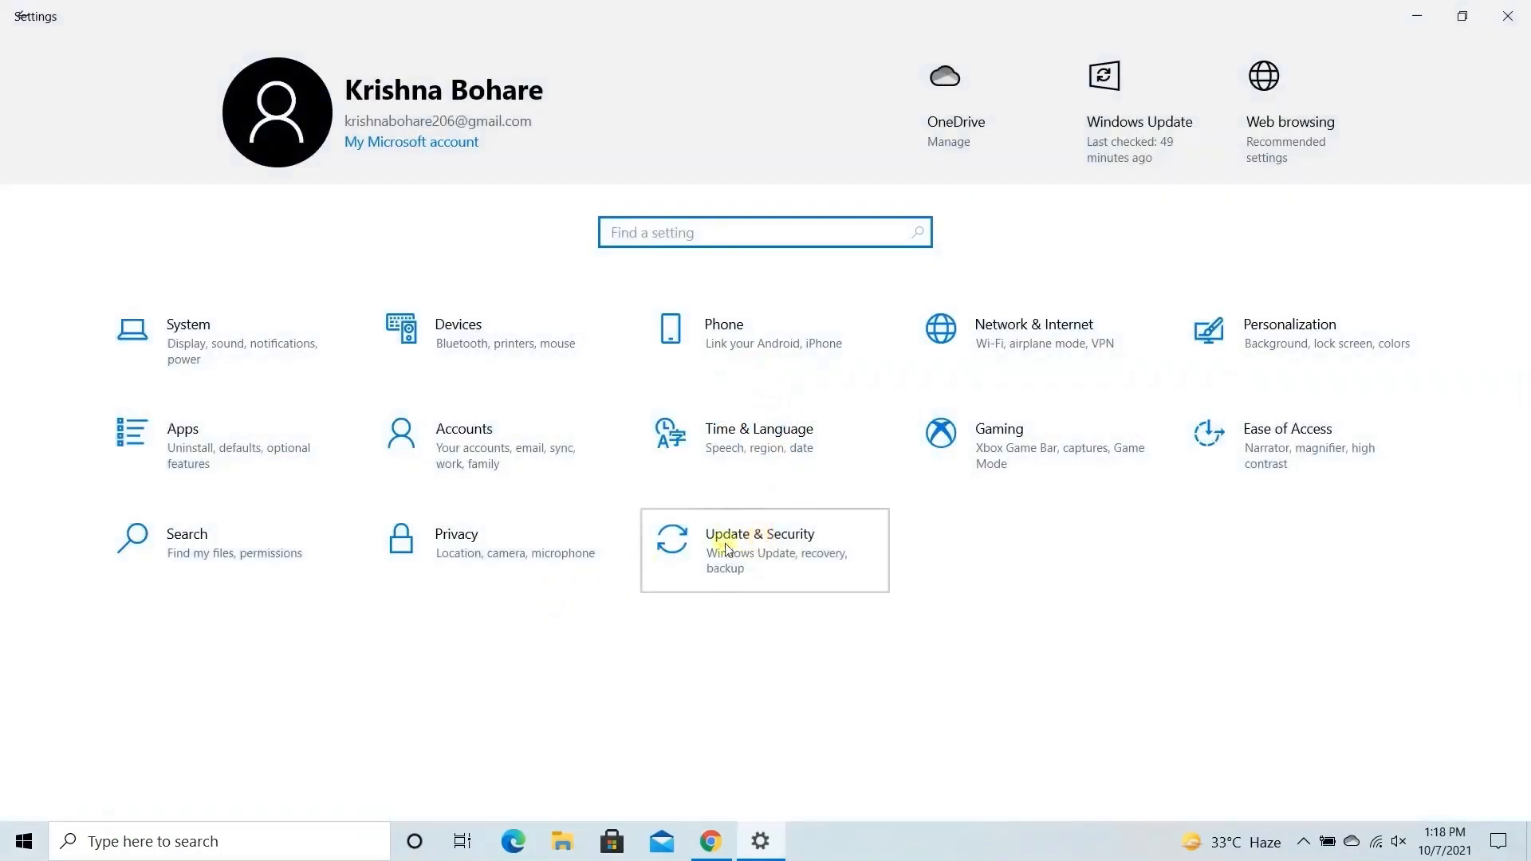
left_click(729, 549)
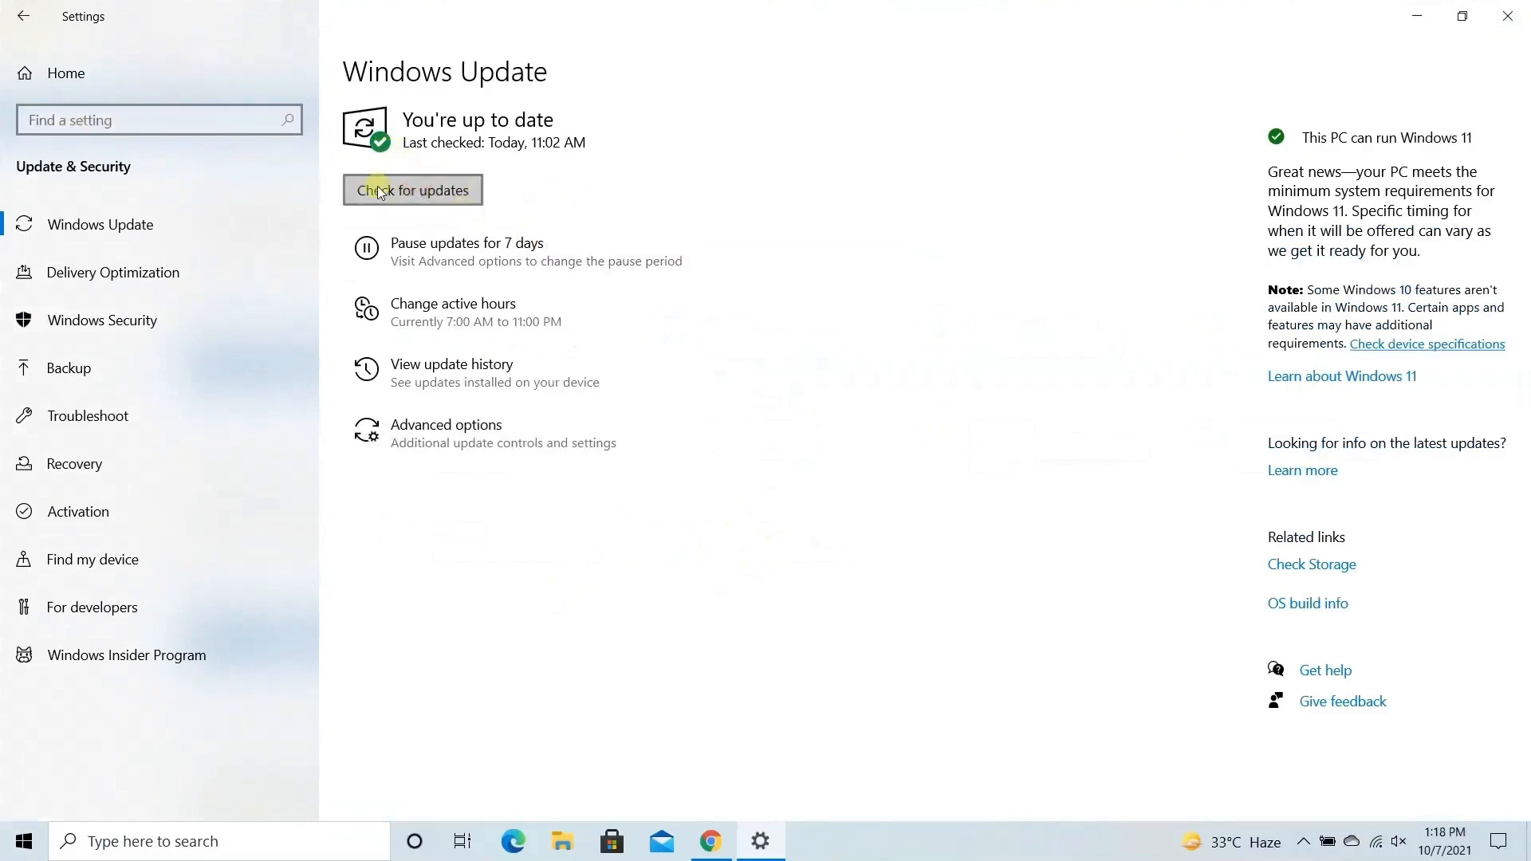
left_click(412, 191)
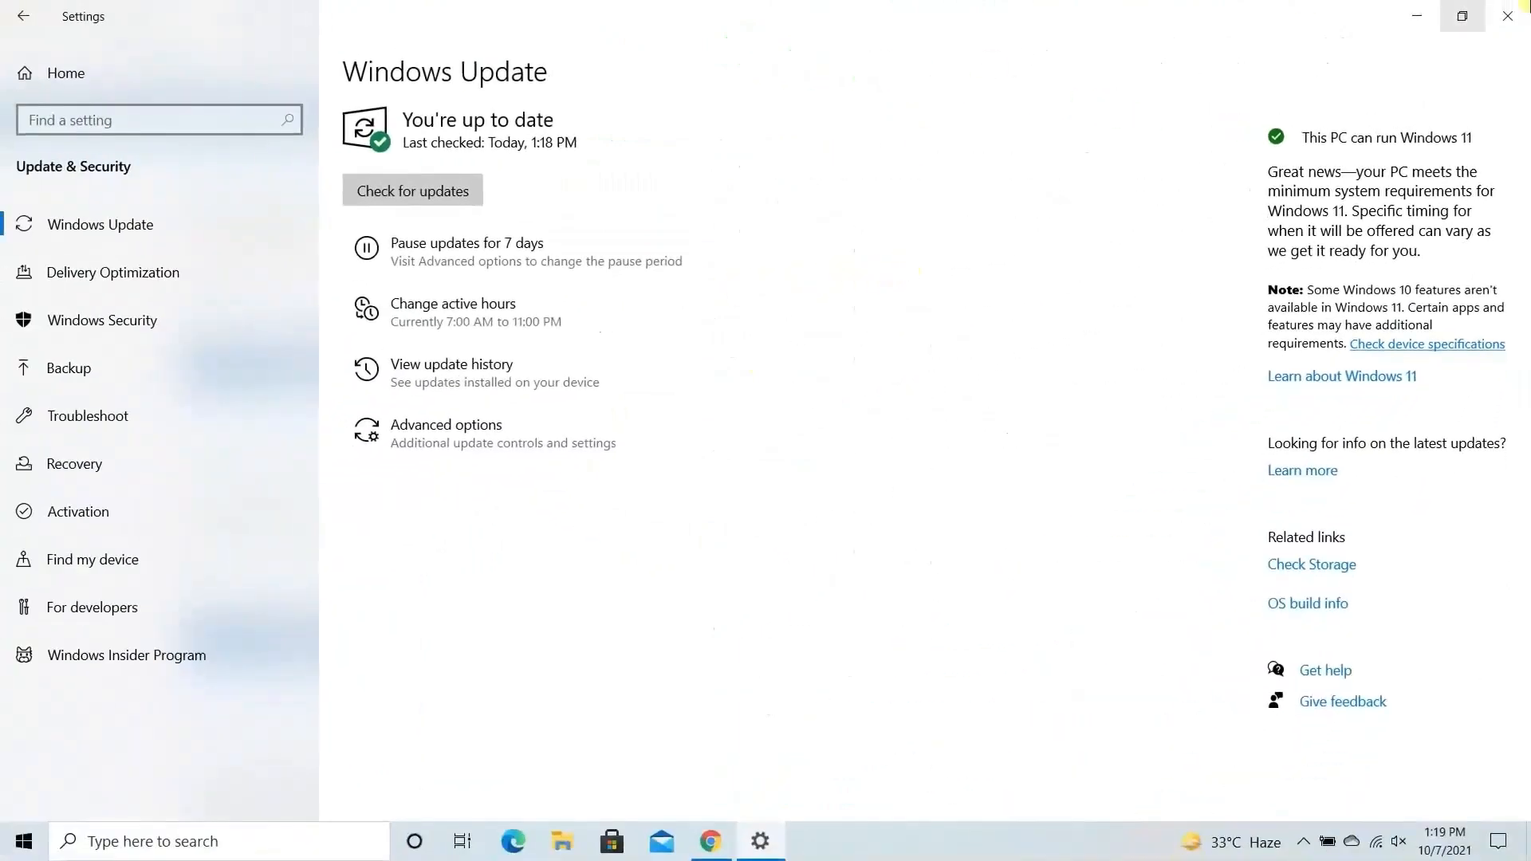
mouse_move(1512, 14)
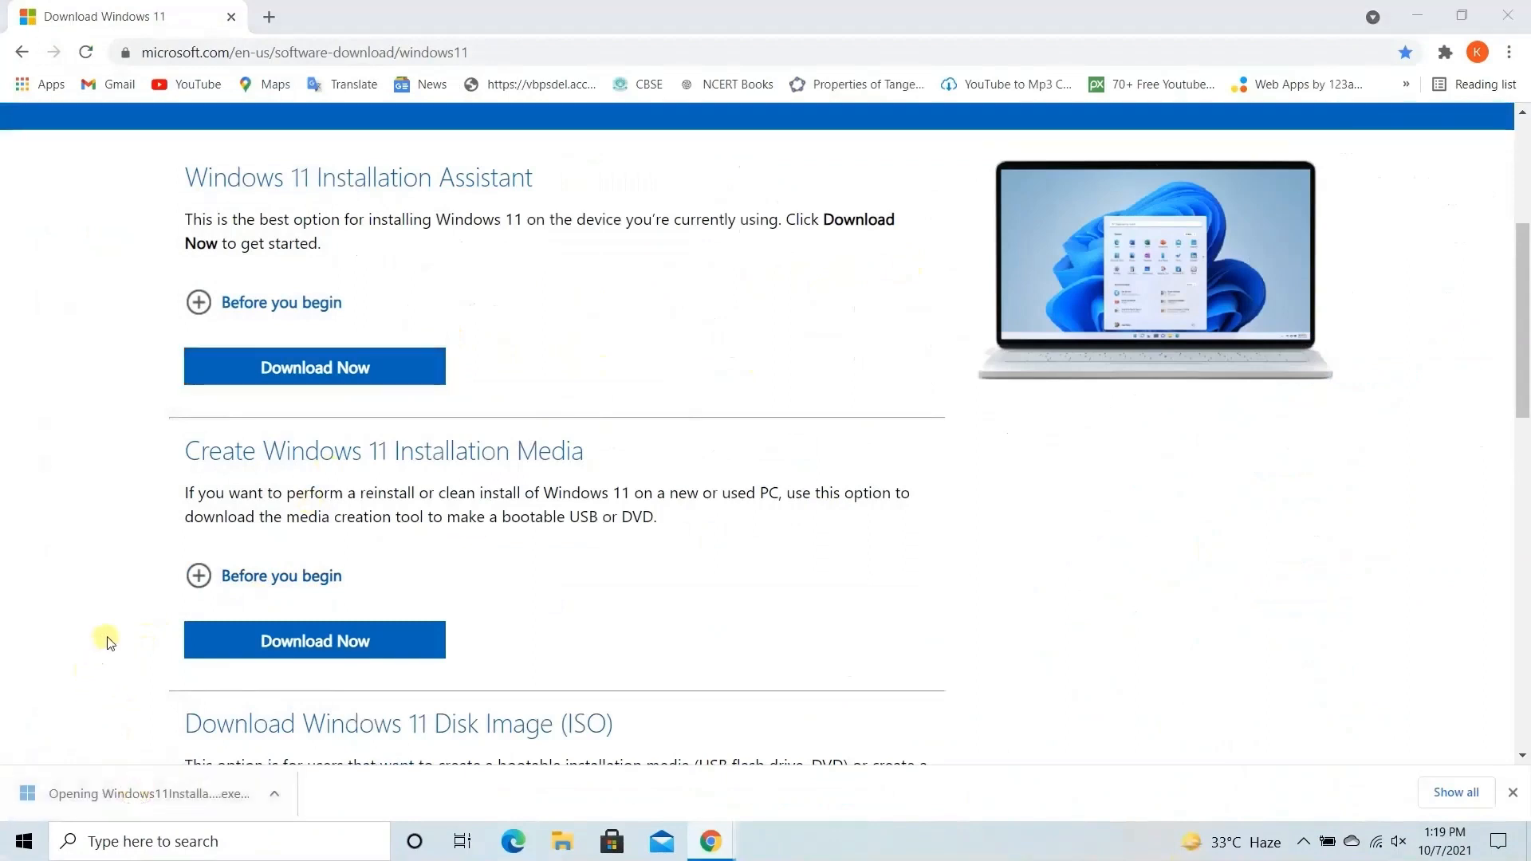
Download the Windows 11 Installation Assistant from the Microsoft page and launch it.
left_click(314, 367)
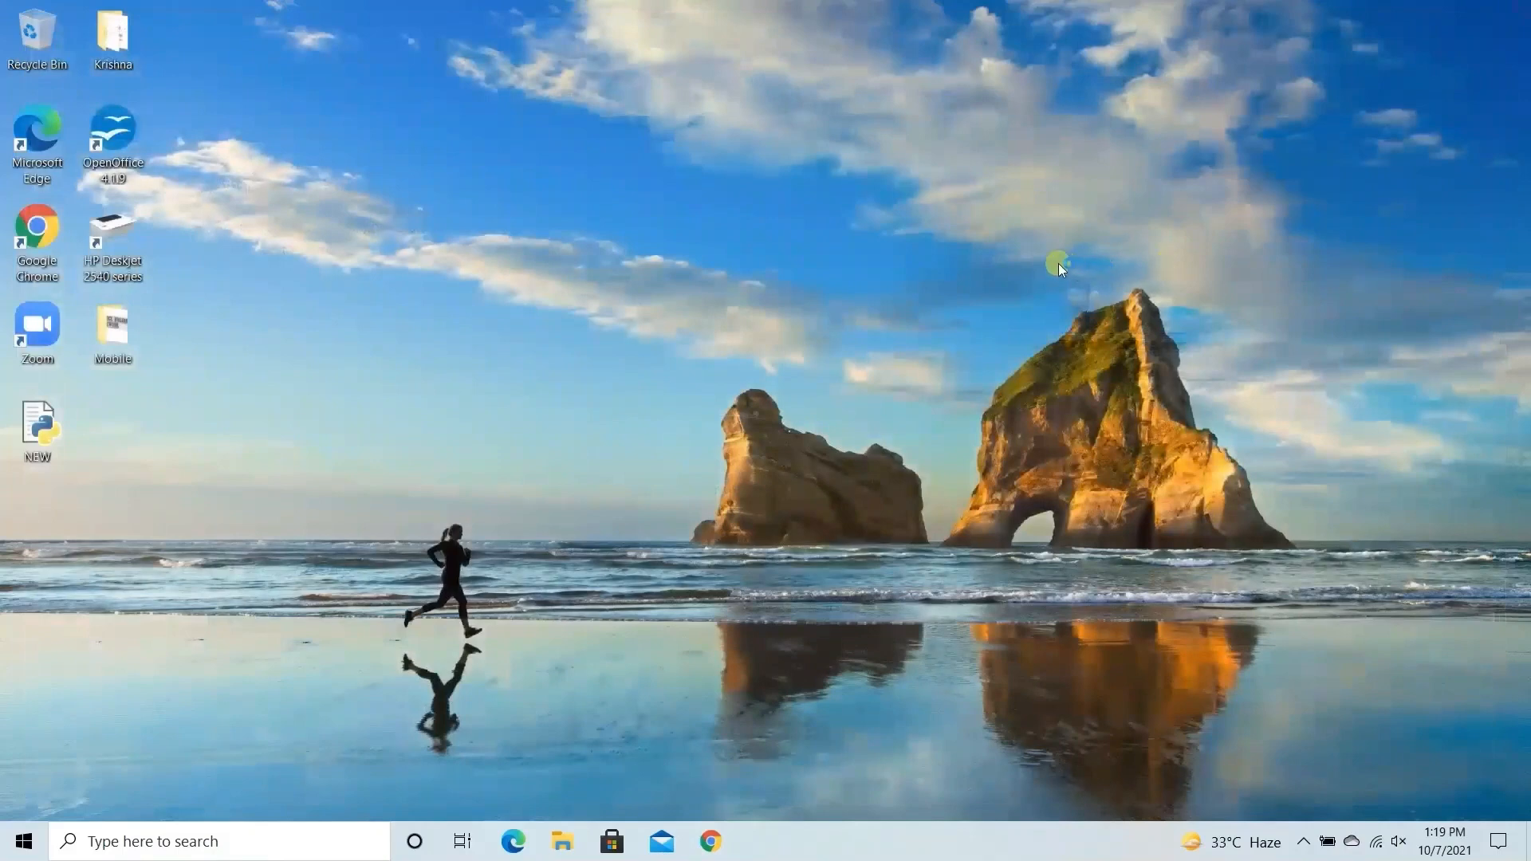
mouse_move(1040, 338)
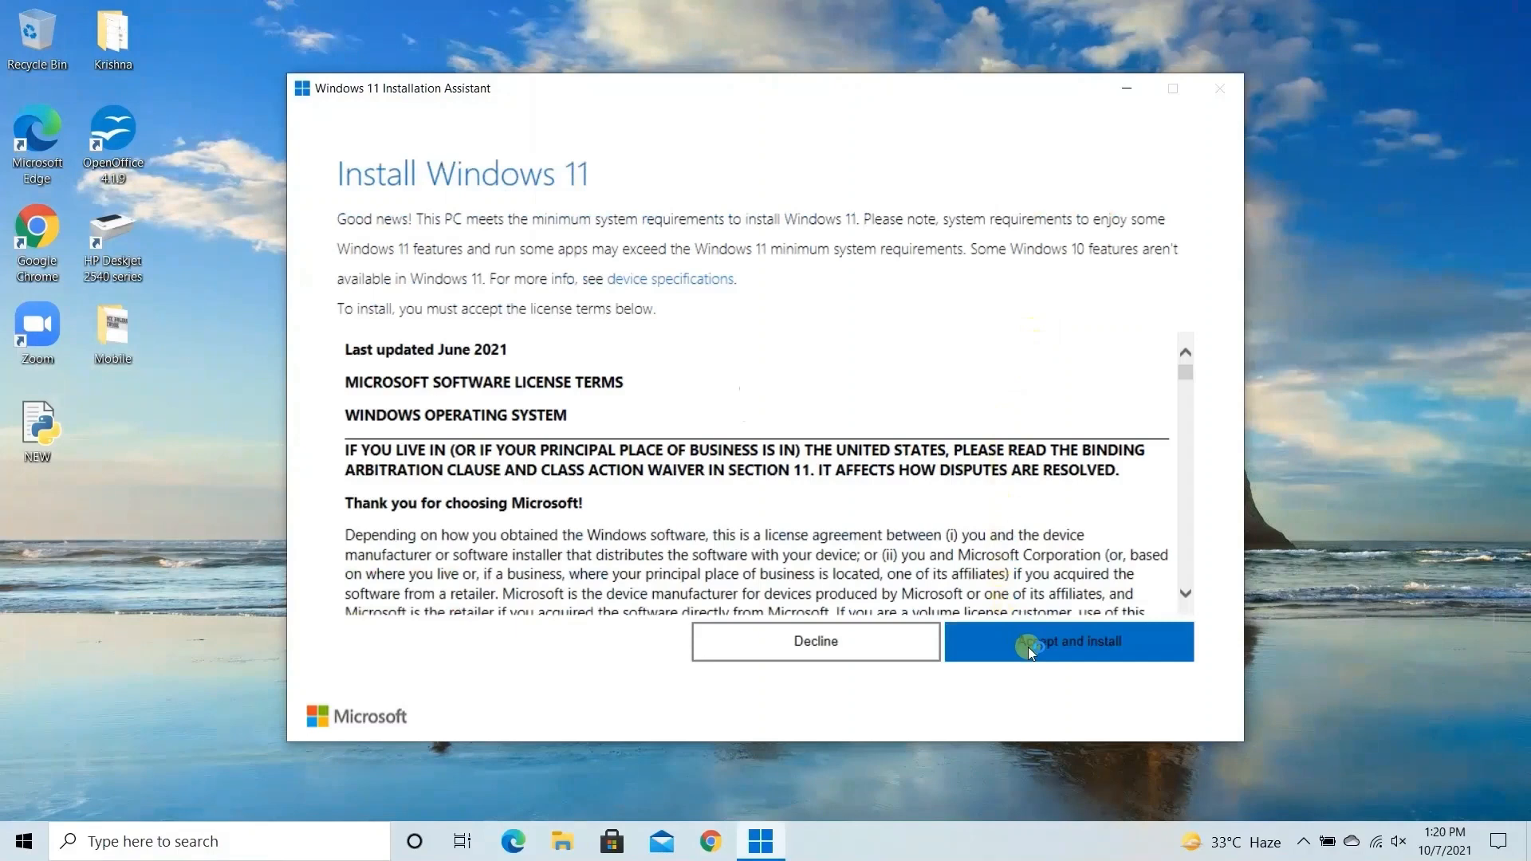
Accept the Microsoft license terms so the Windows 11 download begins.
left_click(1068, 642)
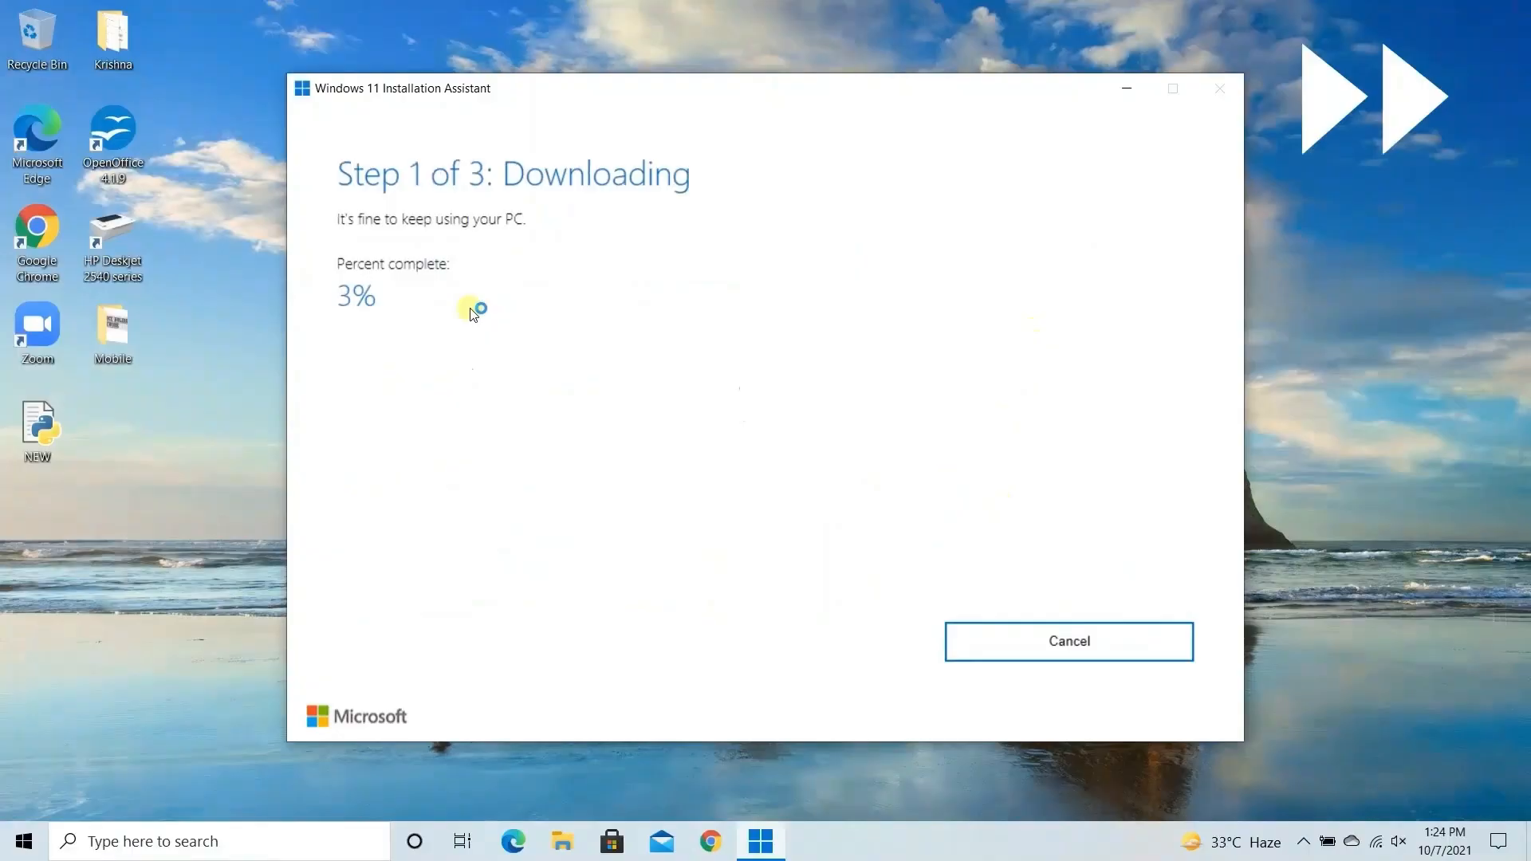
mouse_move(671, 287)
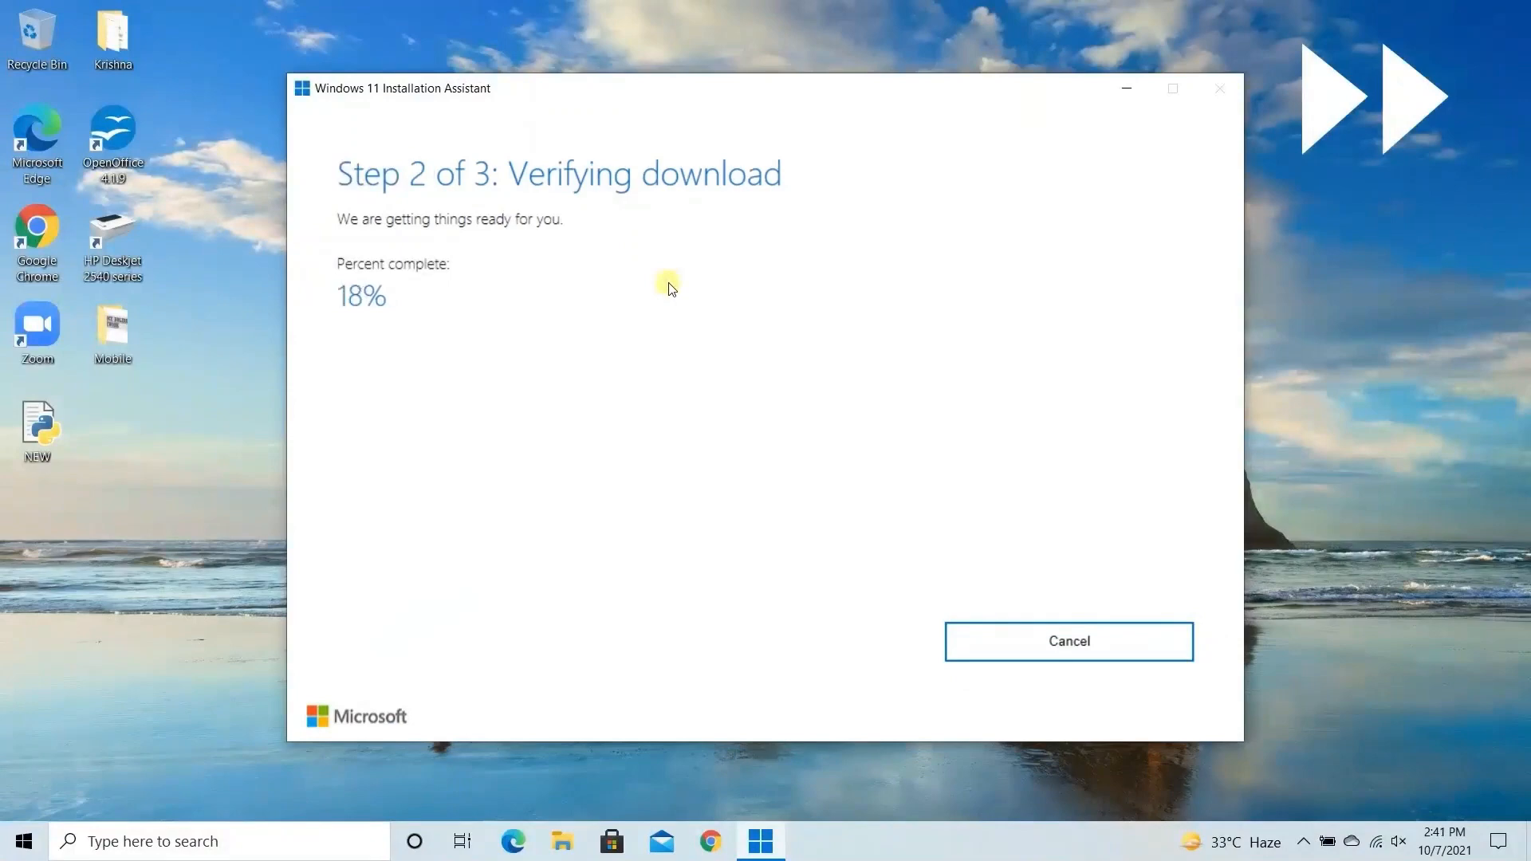
mouse_move(486, 277)
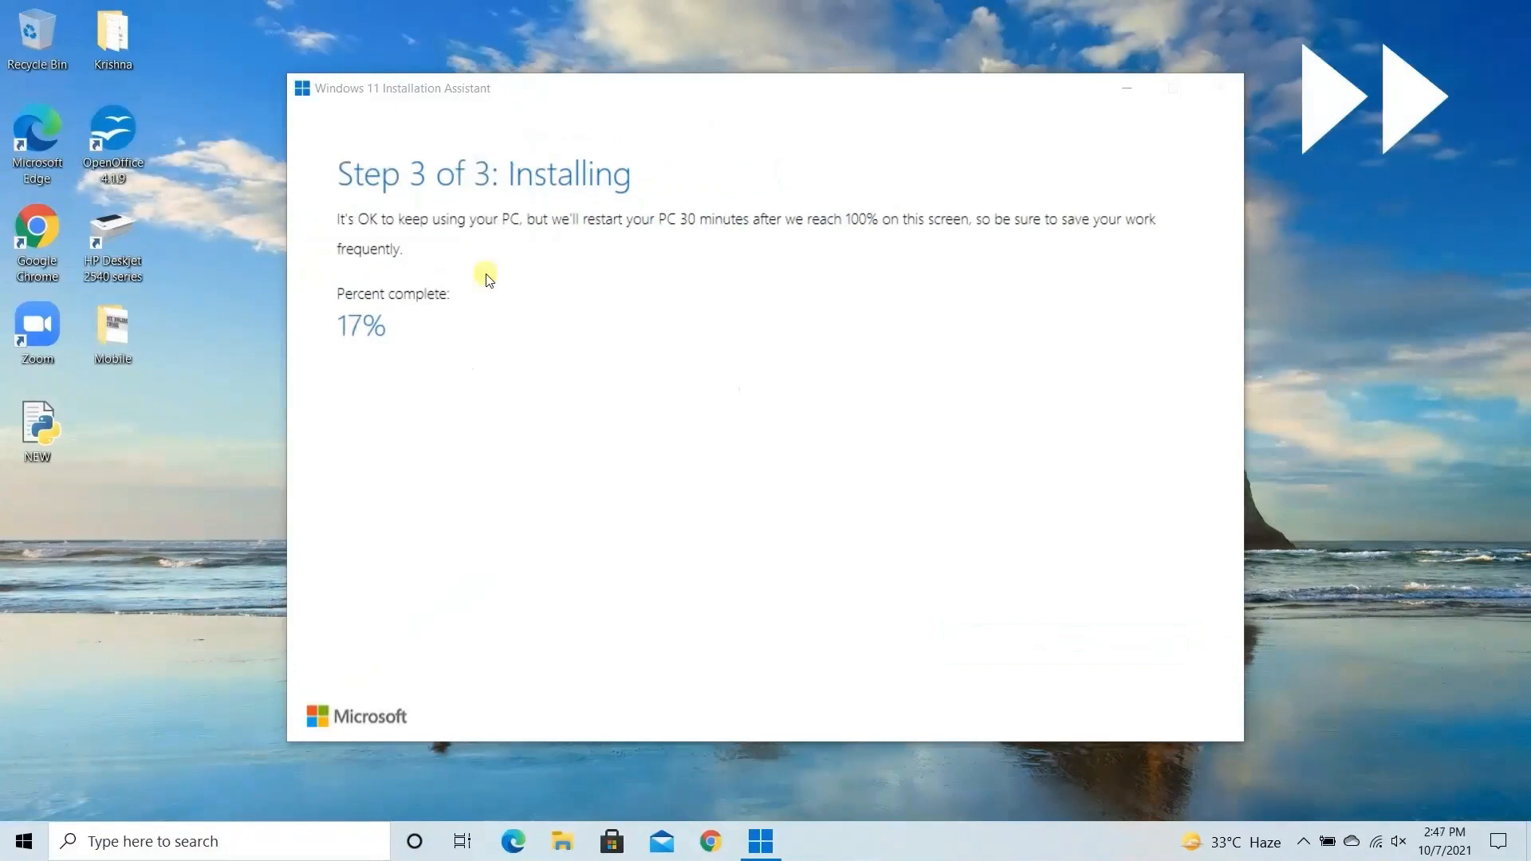
mouse_move(599, 316)
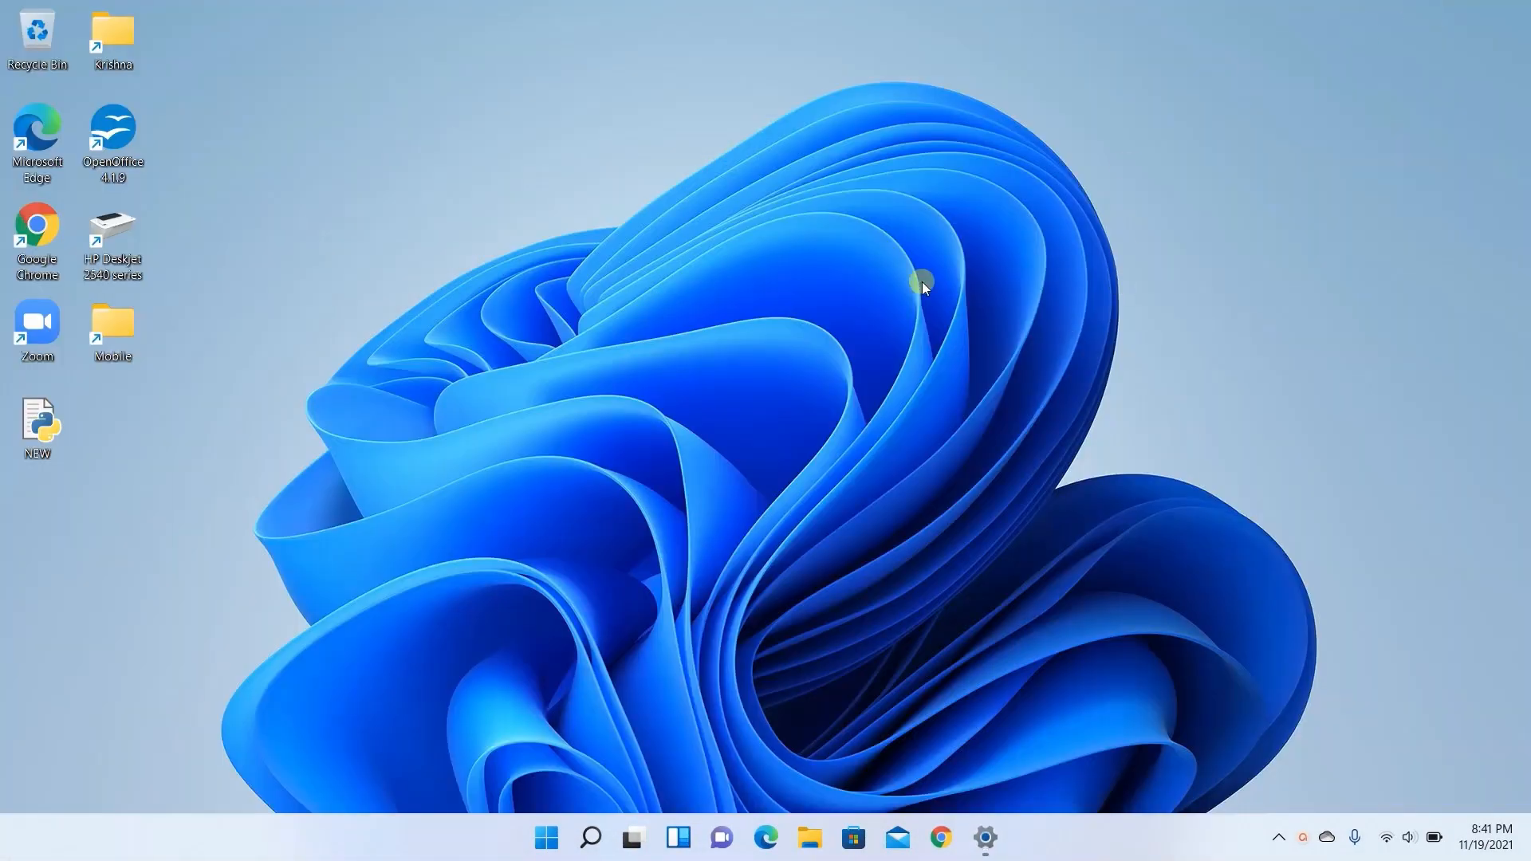
mouse_move(888, 435)
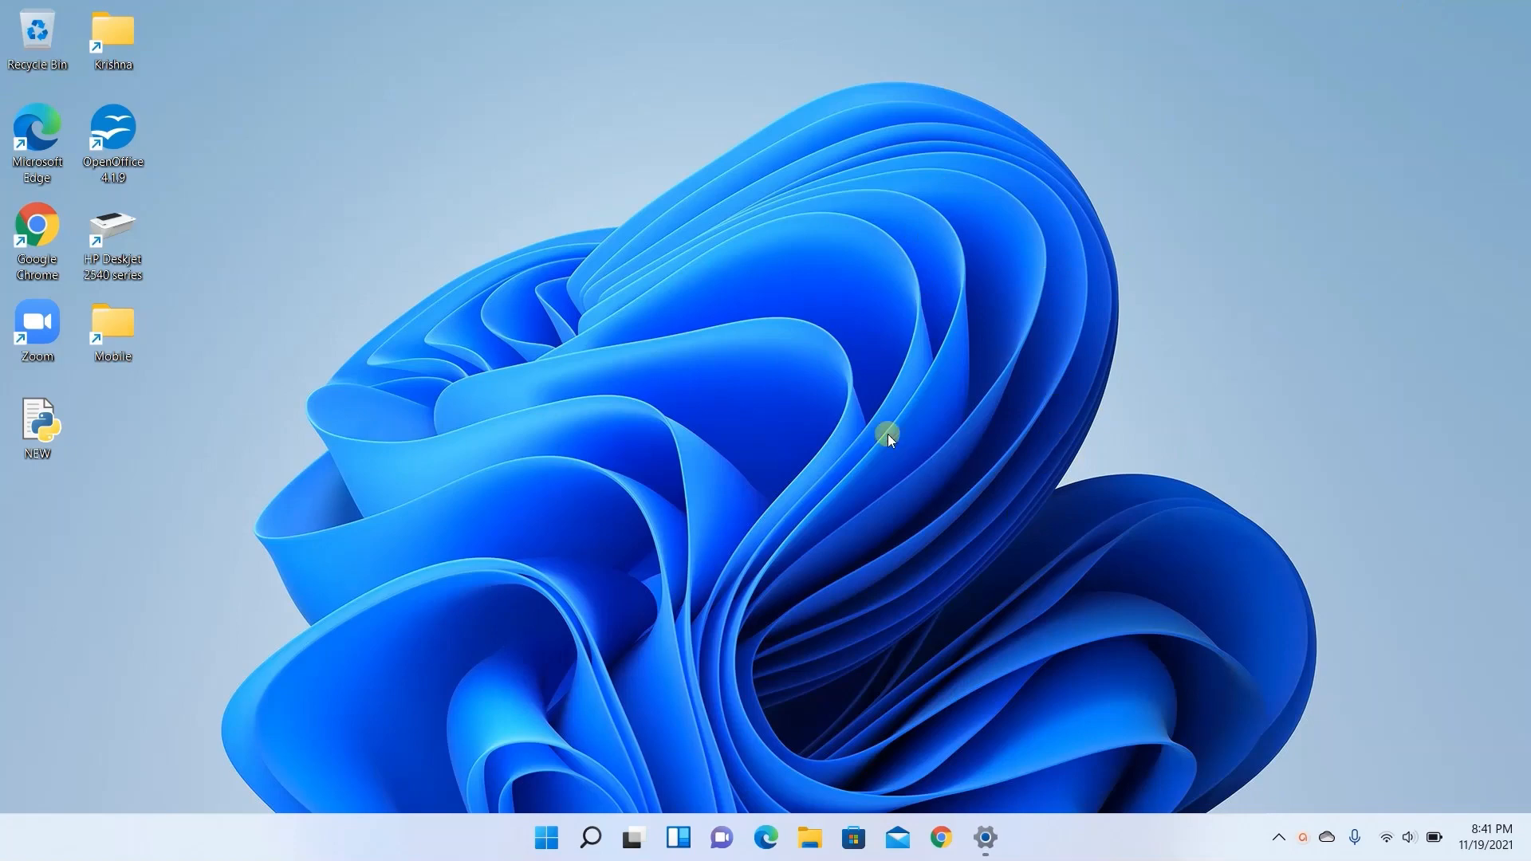